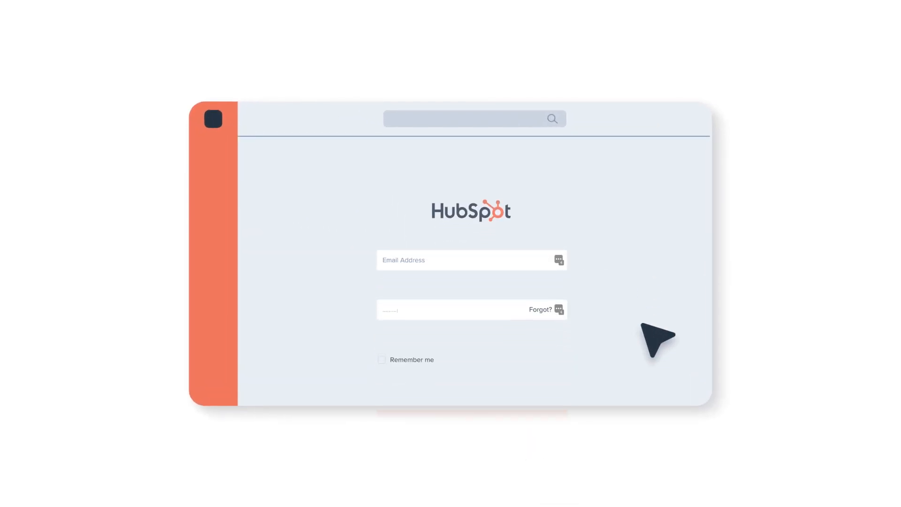
# Enter the Gmail username on the HubSpot login page to sign in.
pyautogui.write('username@gmai')
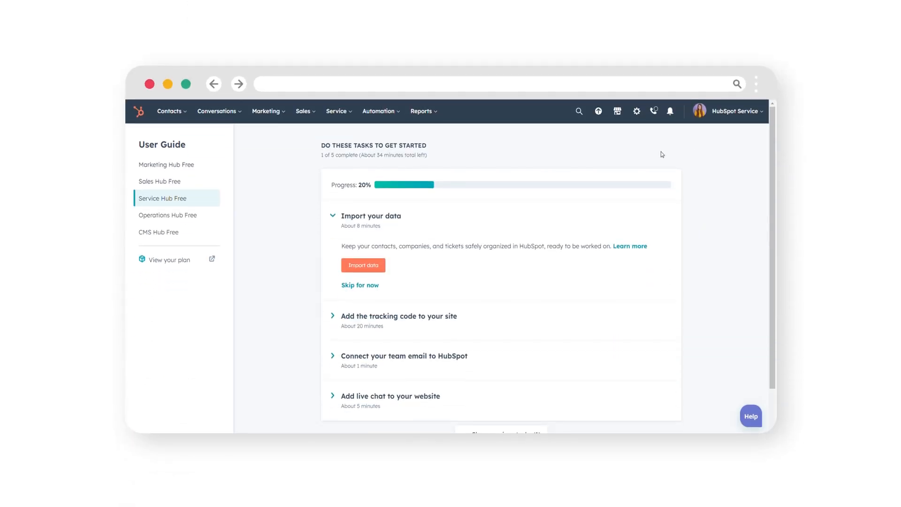
pyautogui.moveTo(655, 145)
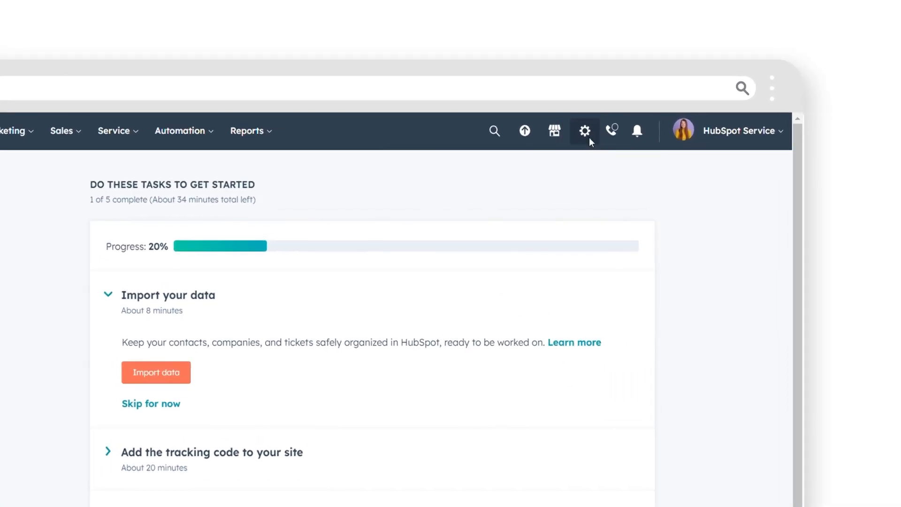
# Copy the BCC address from Settings > Activities > Email Log & Track, Manual Logging.
pyautogui.click(584, 130)
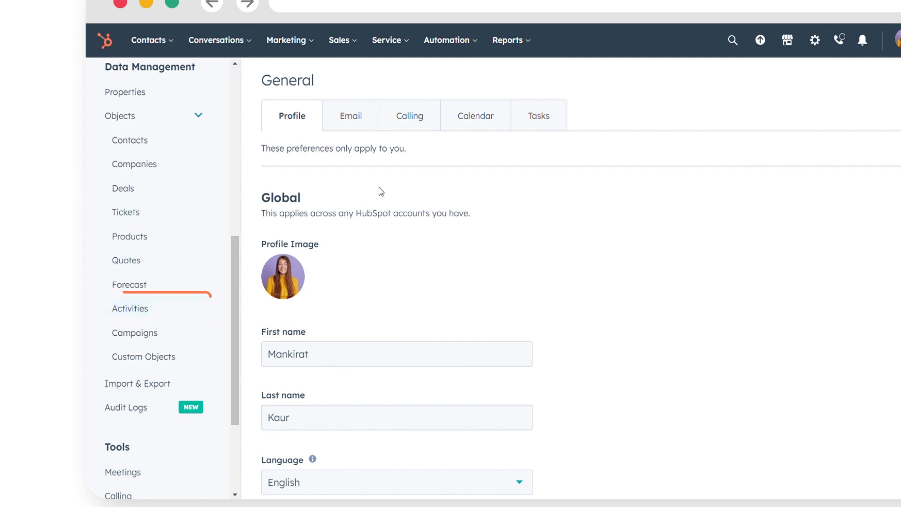
pyautogui.click(130, 308)
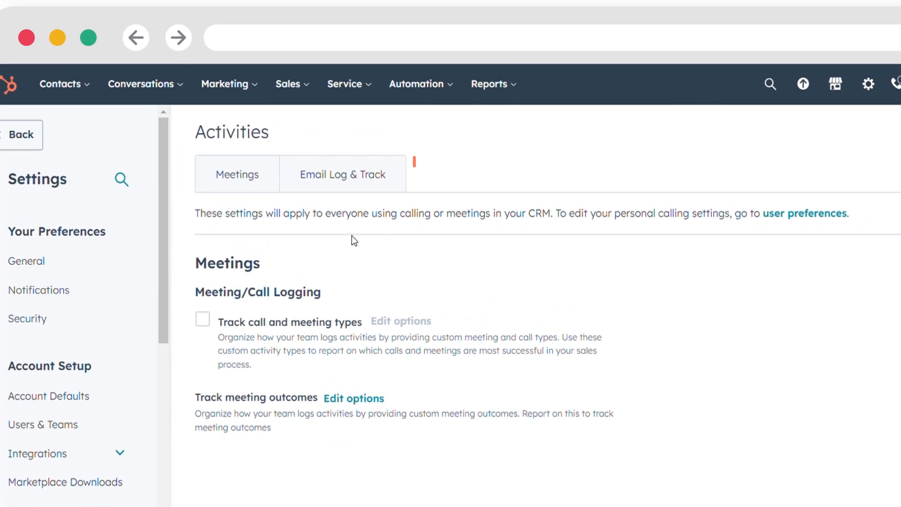
pyautogui.click(343, 174)
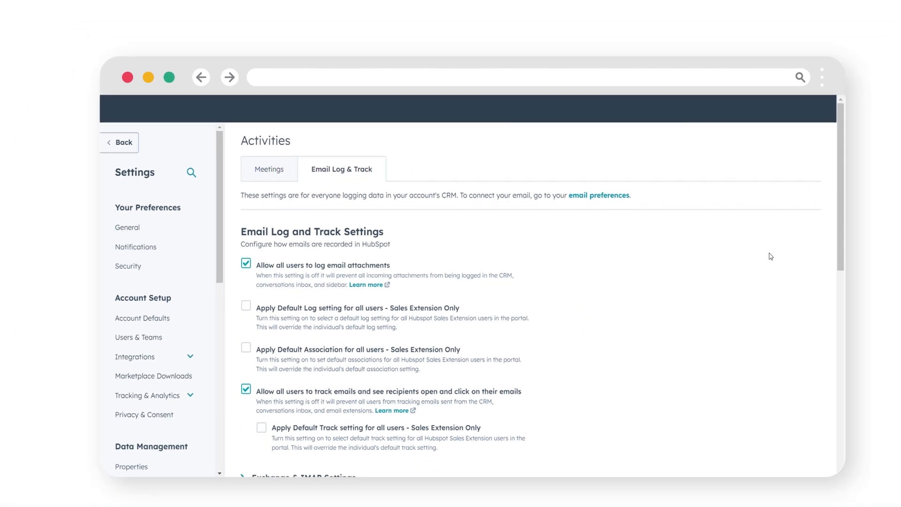
pyautogui.scroll(-3)
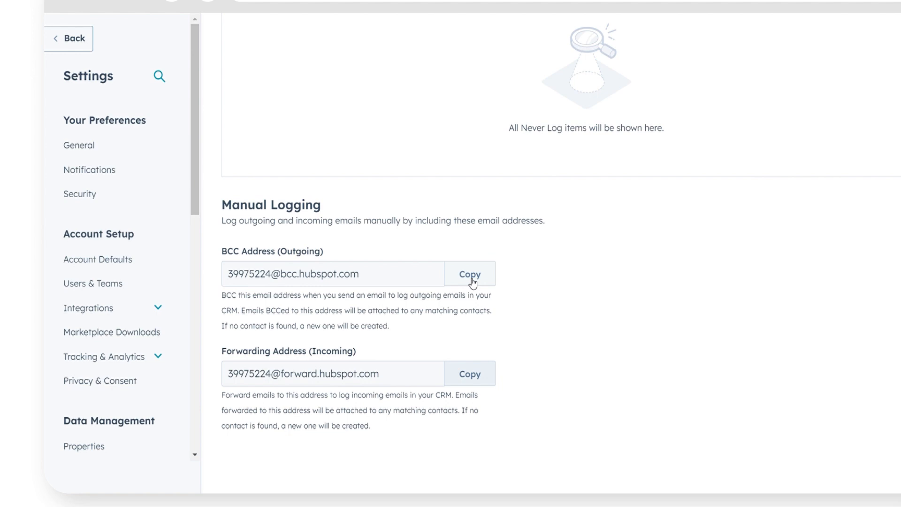
pyautogui.click(469, 274)
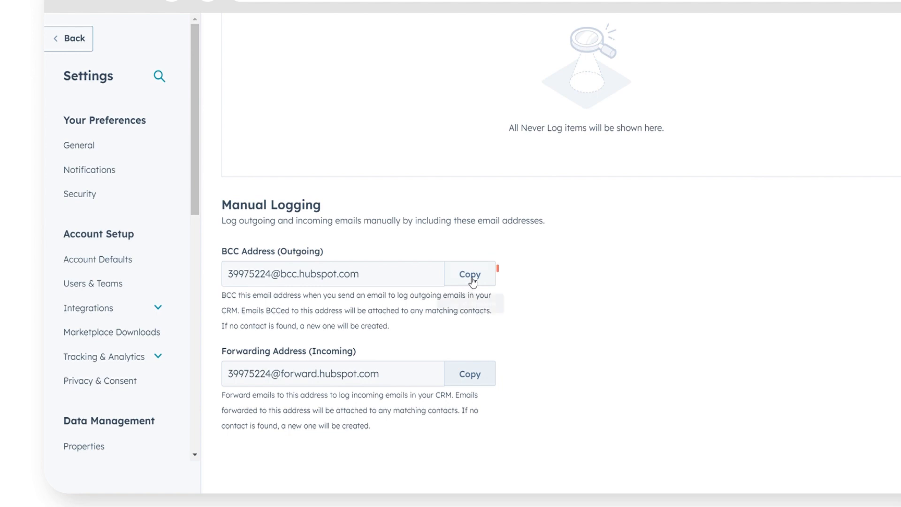
pyautogui.click(469, 273)
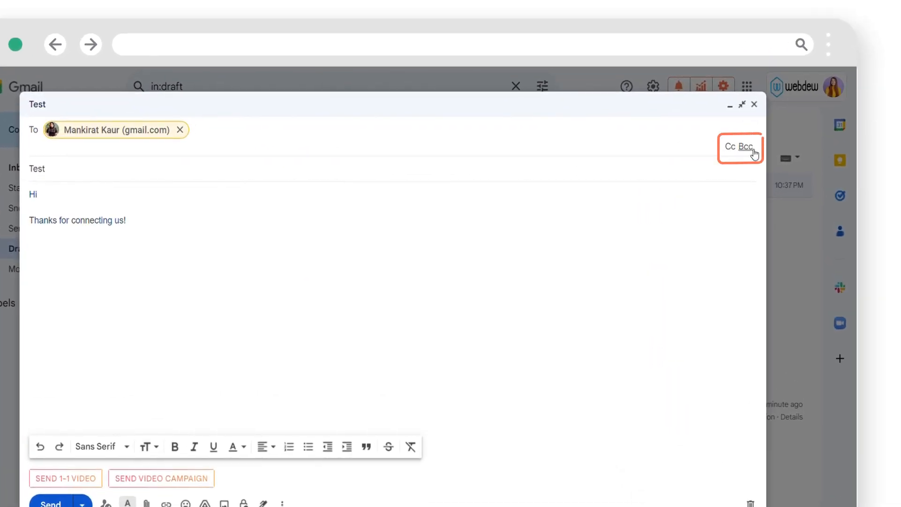
# Add the copied HubSpot BCC address as a Bcc recipient and send the Test email.
pyautogui.click(745, 146)
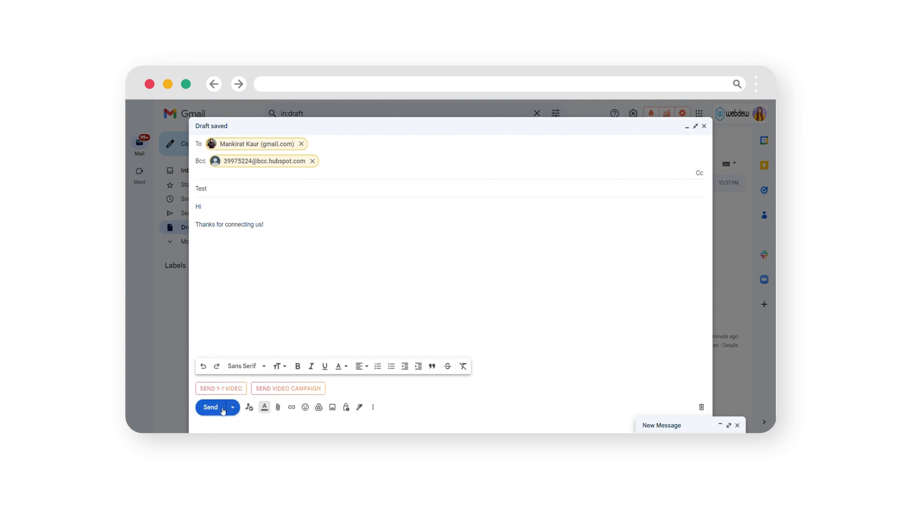
pyautogui.click(210, 407)
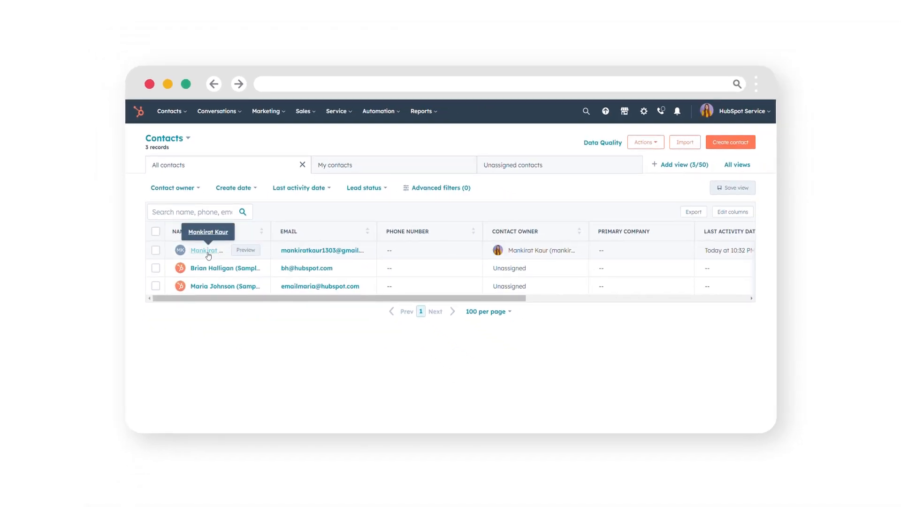
# Open the recipient's contact record and scroll its timeline to find the Test email.
pyautogui.click(205, 250)
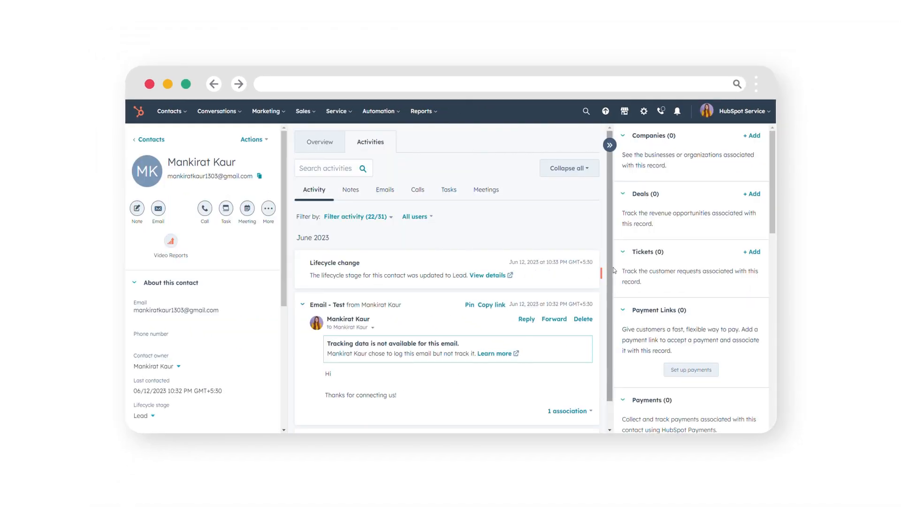
pyautogui.scroll(-3)
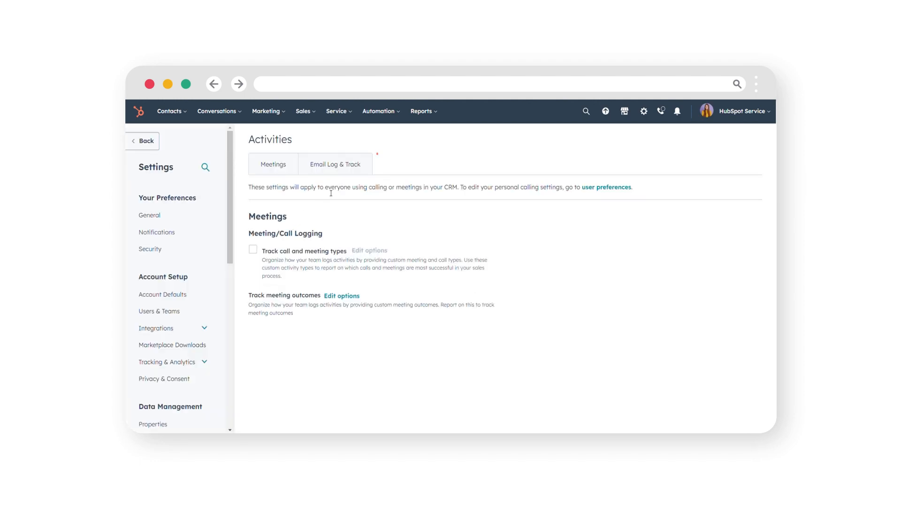
# Copy the incoming Forwarding Address from the Email Log & Track Manual Logging section.
pyautogui.click(336, 164)
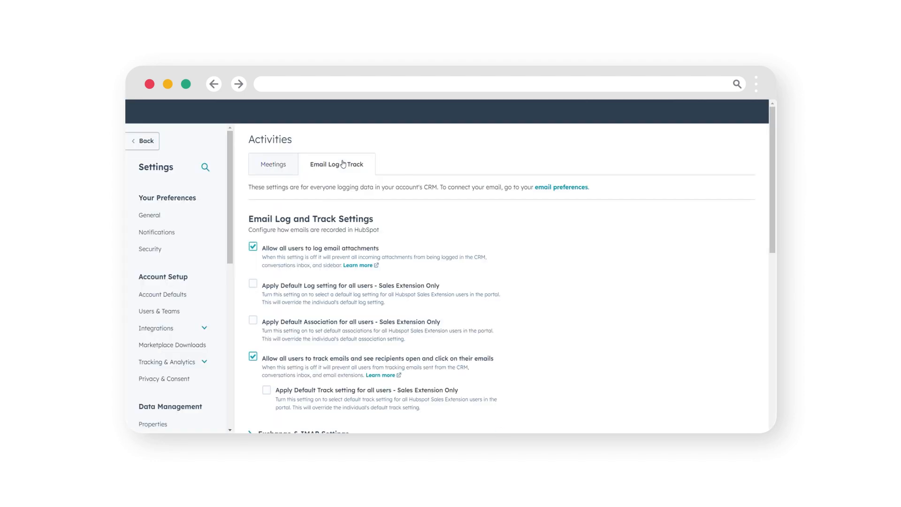
pyautogui.scroll(-3)
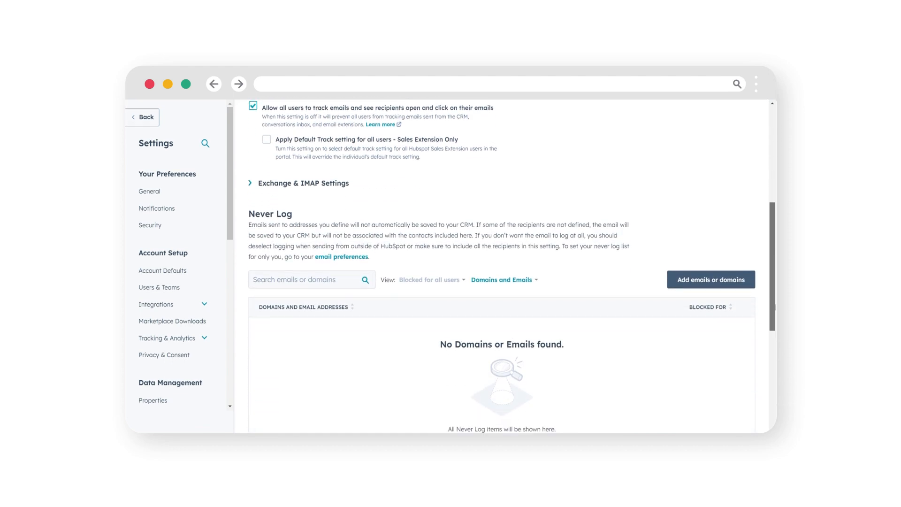
pyautogui.scroll(-3)
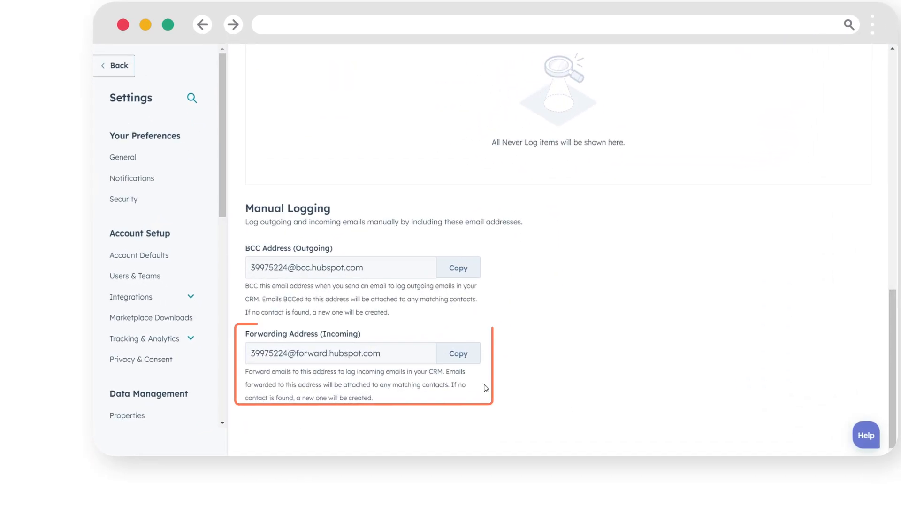
pyautogui.click(458, 352)
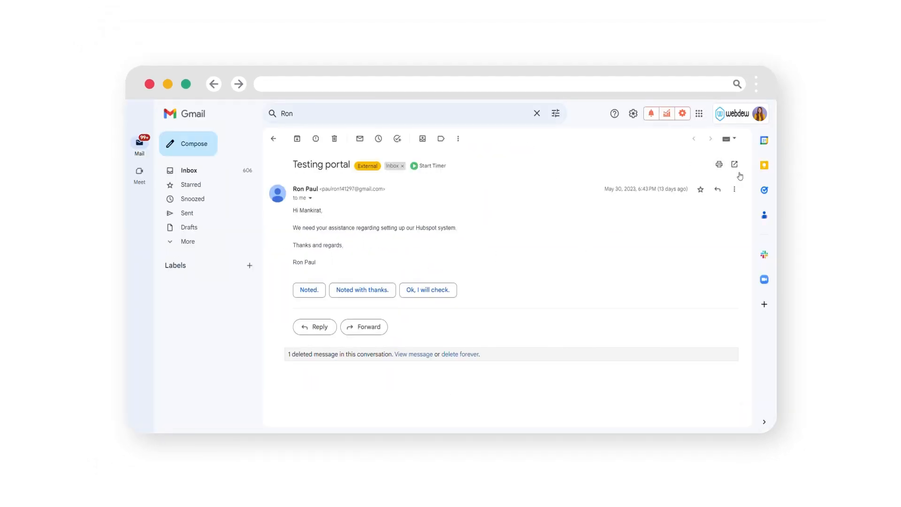
# Forward the Testing portal email to the copied HubSpot forwarding address.
pyautogui.click(734, 189)
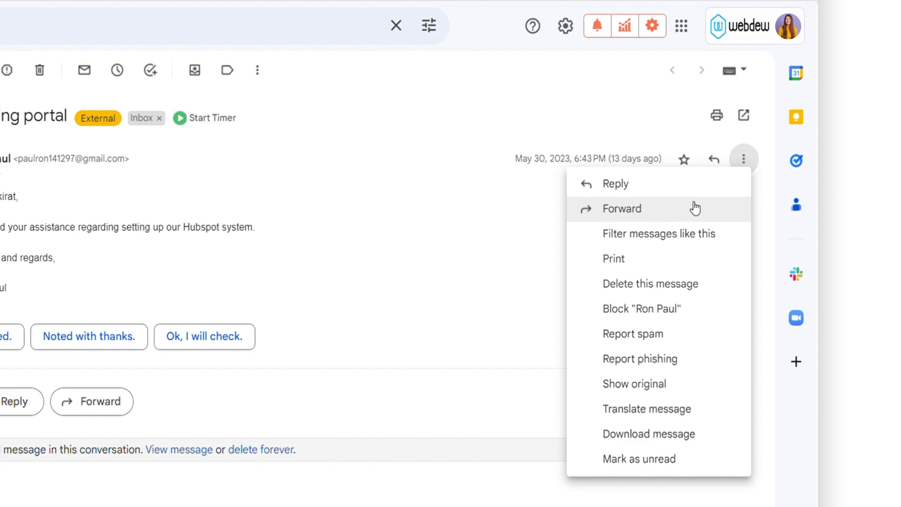
pyautogui.click(621, 209)
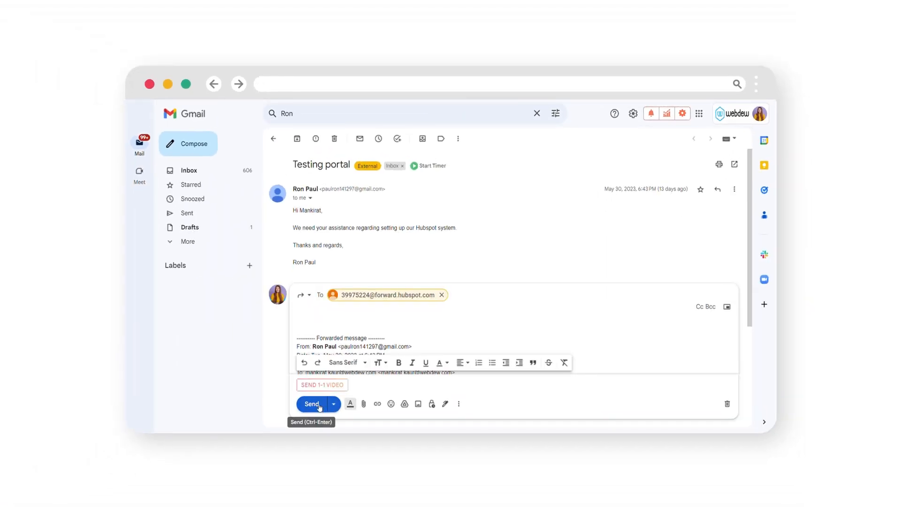
pyautogui.click(312, 404)
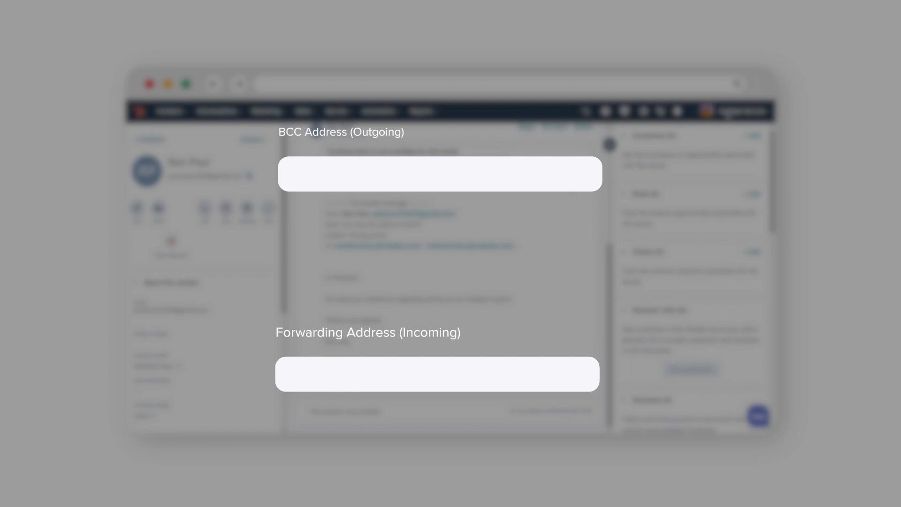
# Scroll the contact's activity timeline to check for the forwarded email.
pyautogui.scroll(-3)
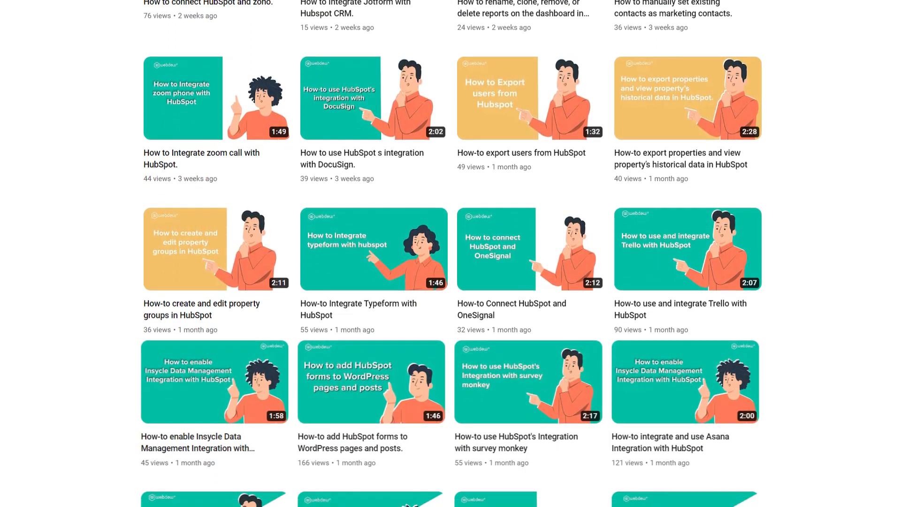
# Scroll down through the channel's HubSpot how-to video grid.
pyautogui.scroll(-3)
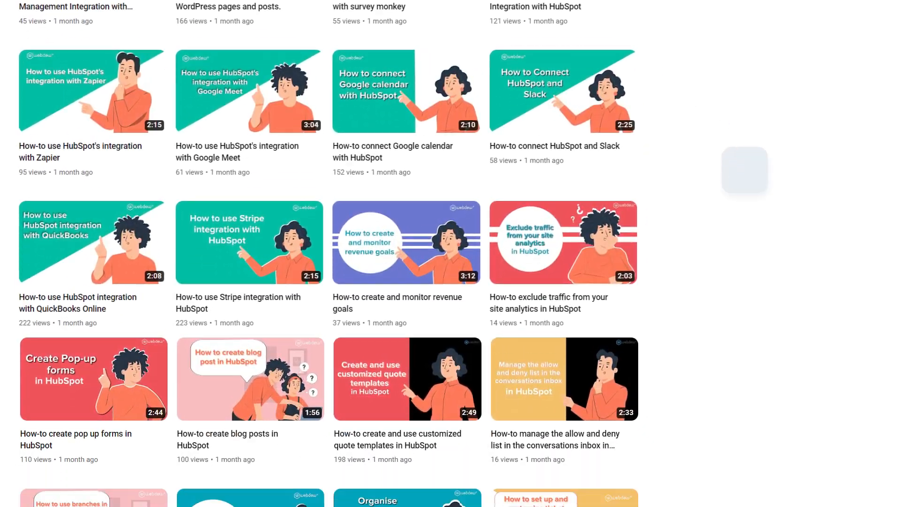
pyautogui.scroll(-3)
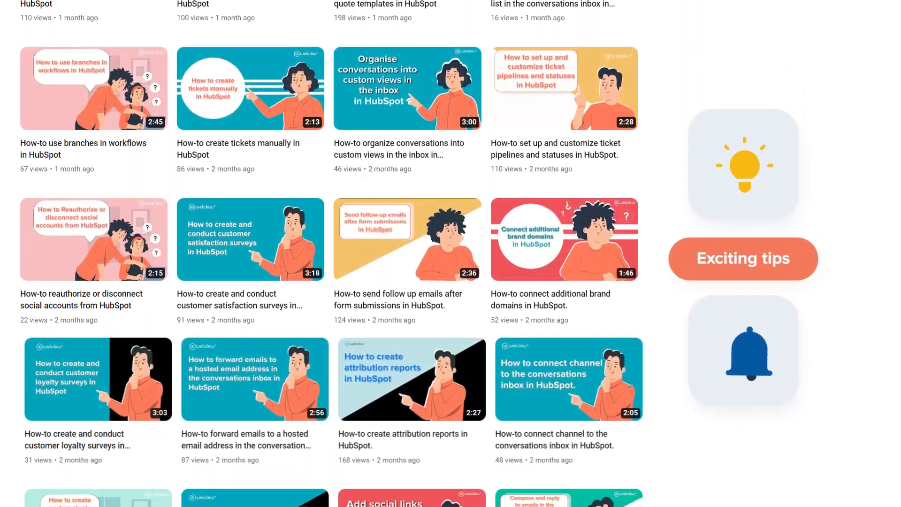
pyautogui.scroll(-3)
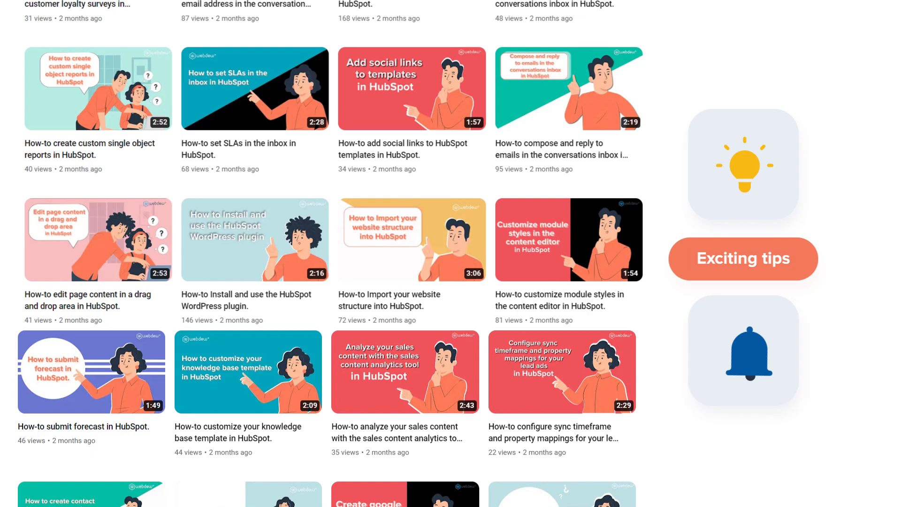